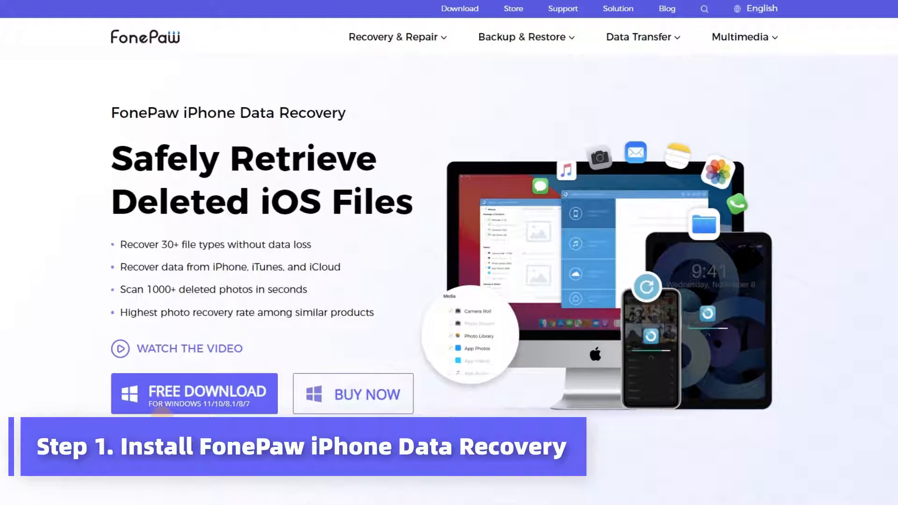
# Run an encrypted scan of the iPhone XR after entering its passcode on the phone.
pyautogui.scroll(-3)
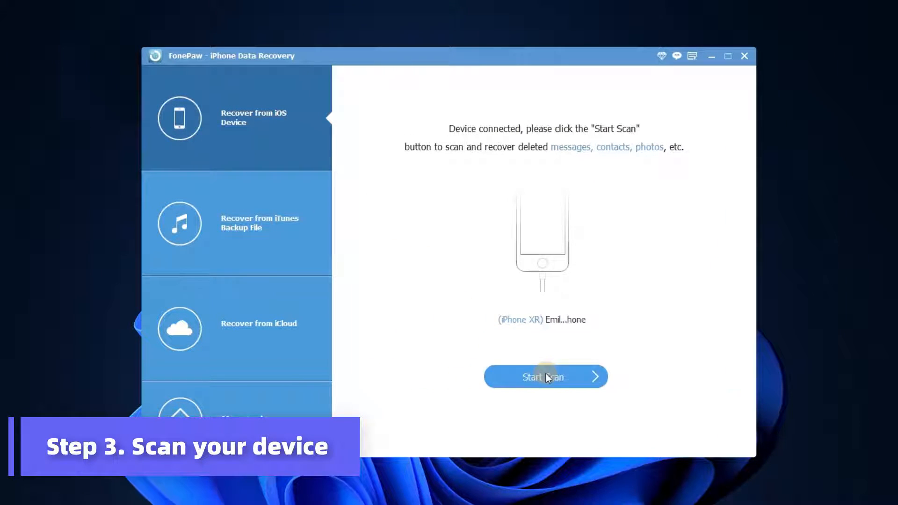
pyautogui.click(544, 377)
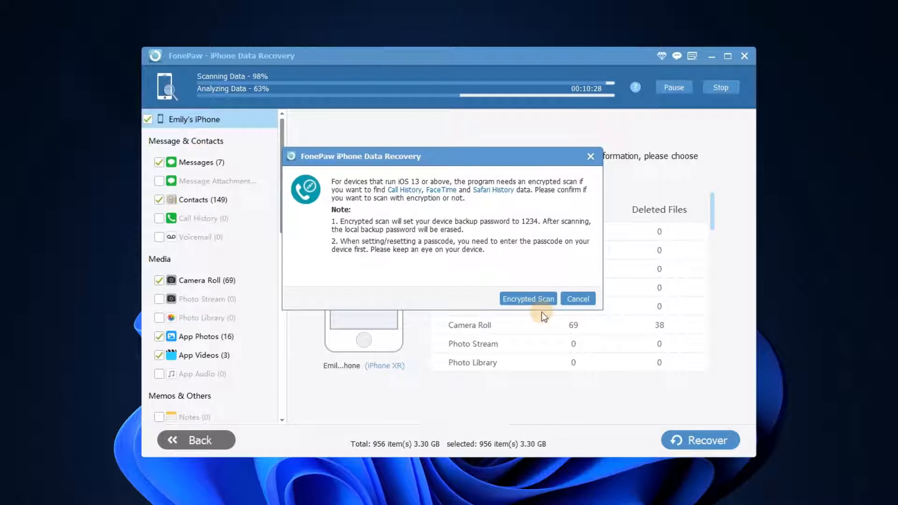
pyautogui.click(527, 298)
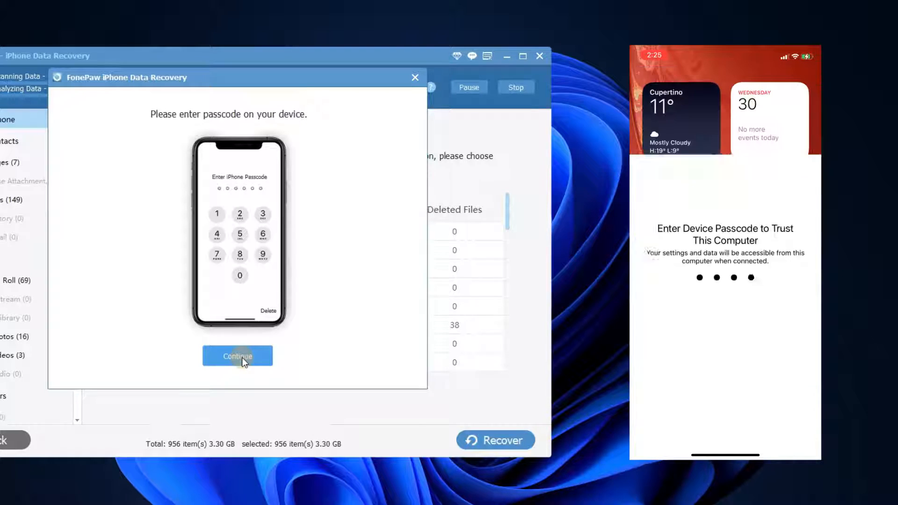
pyautogui.click(237, 355)
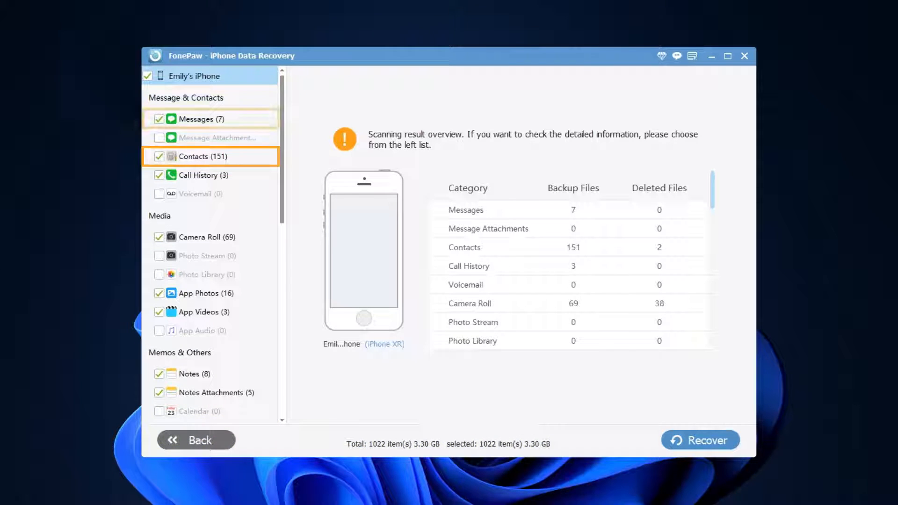
# Deselect all categories, then view and tick only Call History's three records.
pyautogui.click(201, 175)
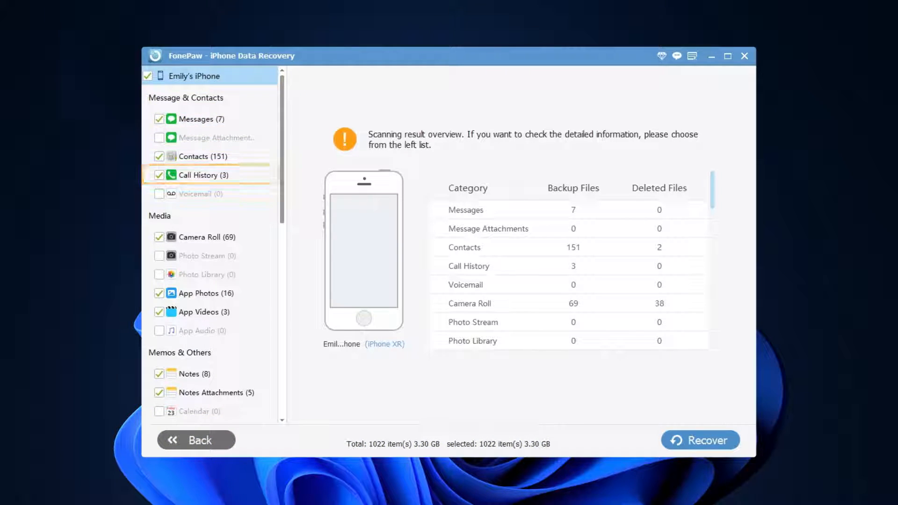
pyautogui.click(204, 175)
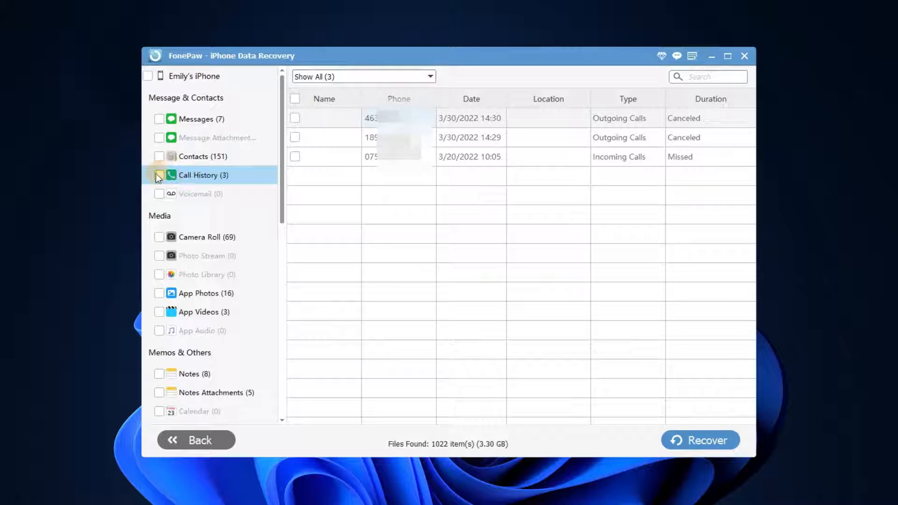
pyautogui.click(159, 175)
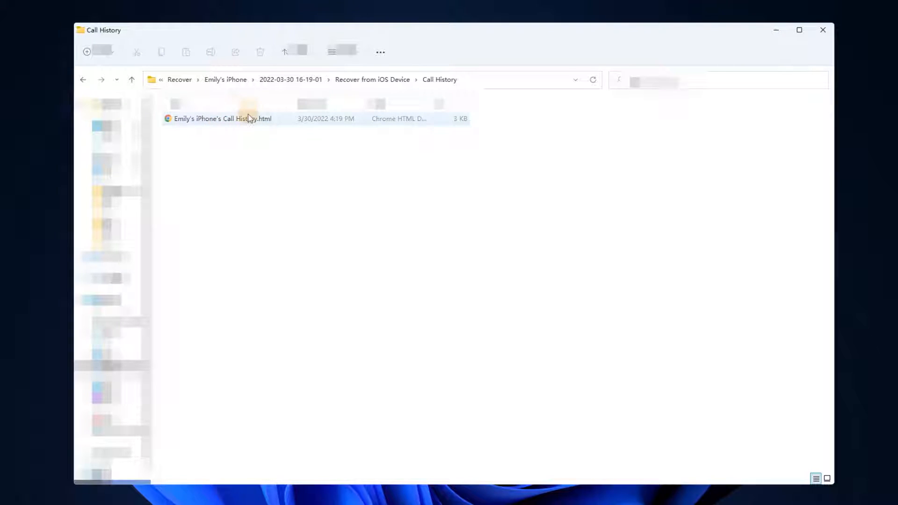
# Open the recovered Call History .html file from its output folder.
pyautogui.doubleClick(222, 119)
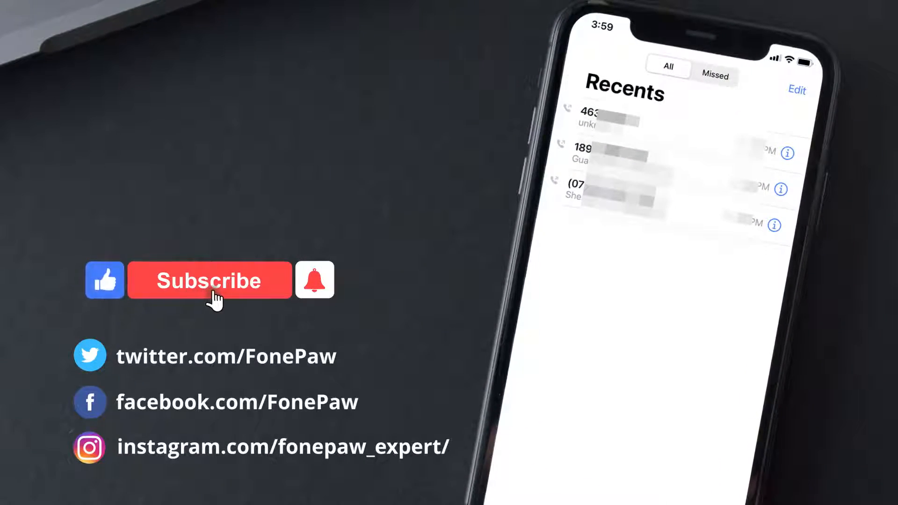
pyautogui.click(209, 280)
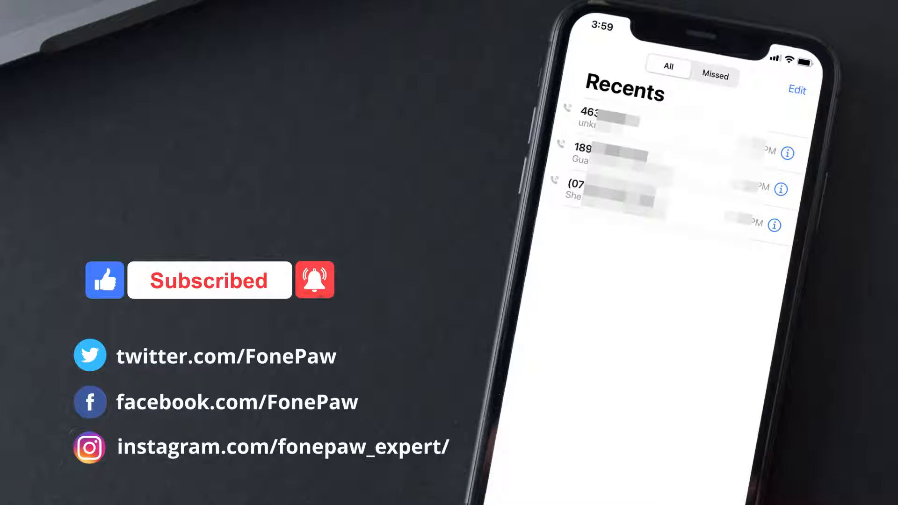